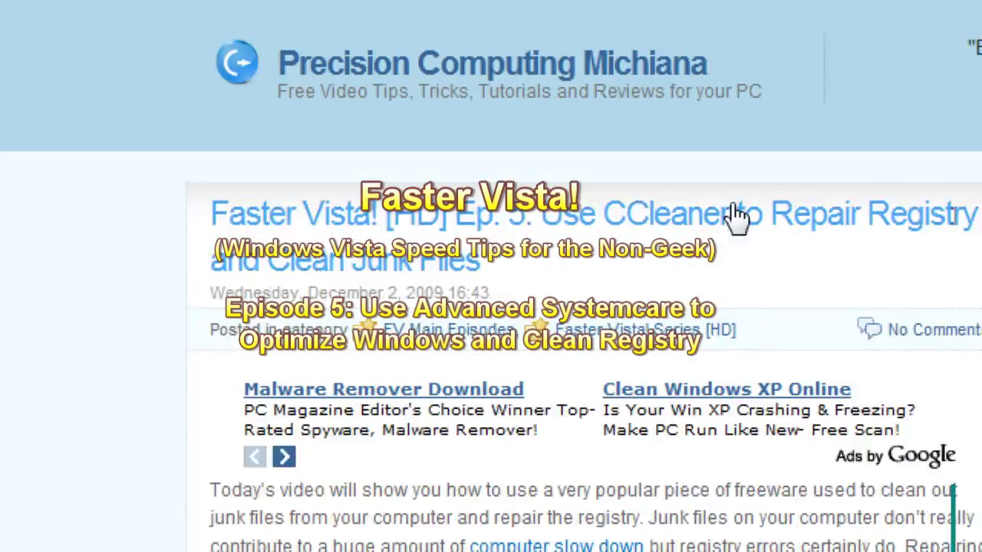
# Scroll the Precision Computing Michiana page down to the Advanced SystemCare download link.
pyautogui.scroll(-3)
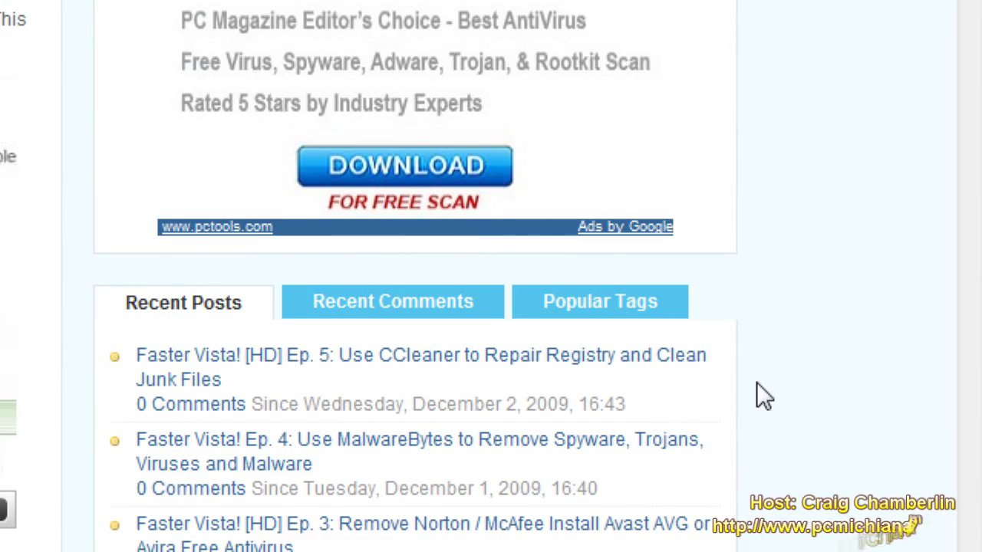
pyautogui.scroll(-3)
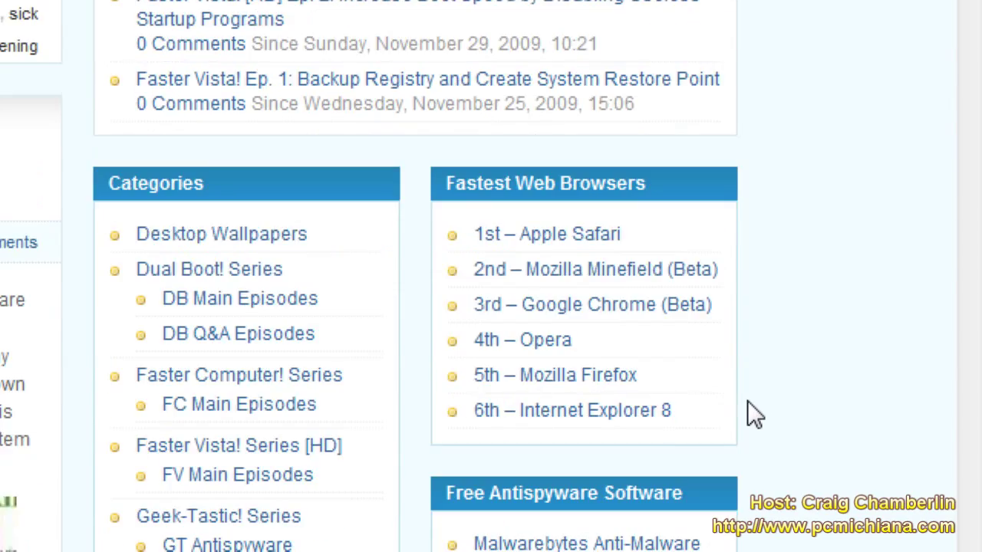
pyautogui.scroll(-3)
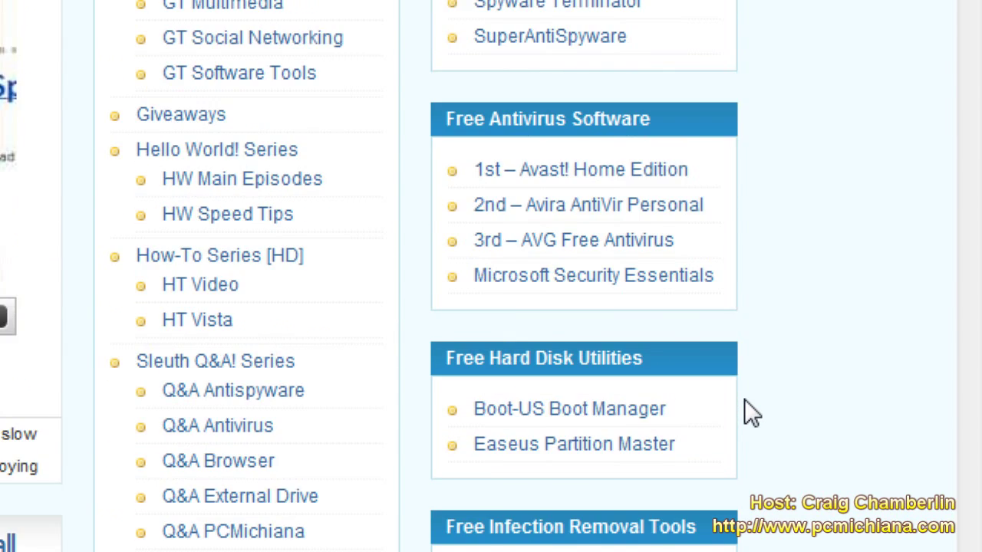
pyautogui.scroll(-3)
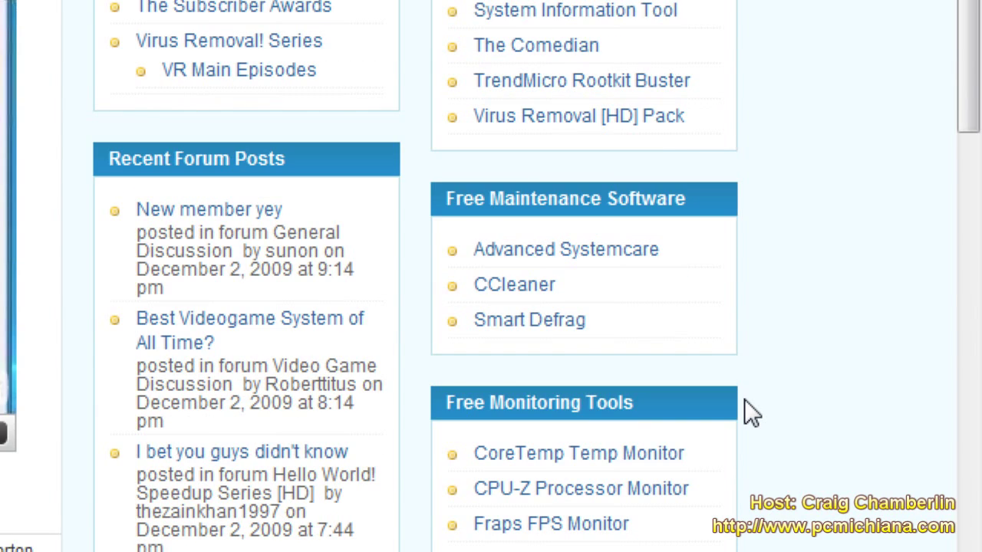
pyautogui.moveTo(724, 406)
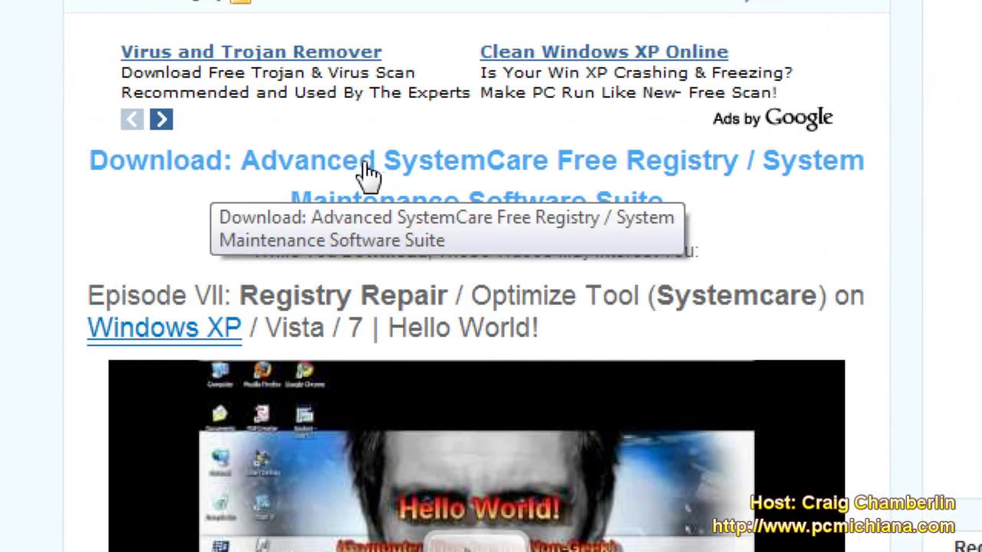
# Follow the link to CNET's Advanced SystemCare Free 3.4.1 page and start the asc-setup.exe download.
pyautogui.click(364, 165)
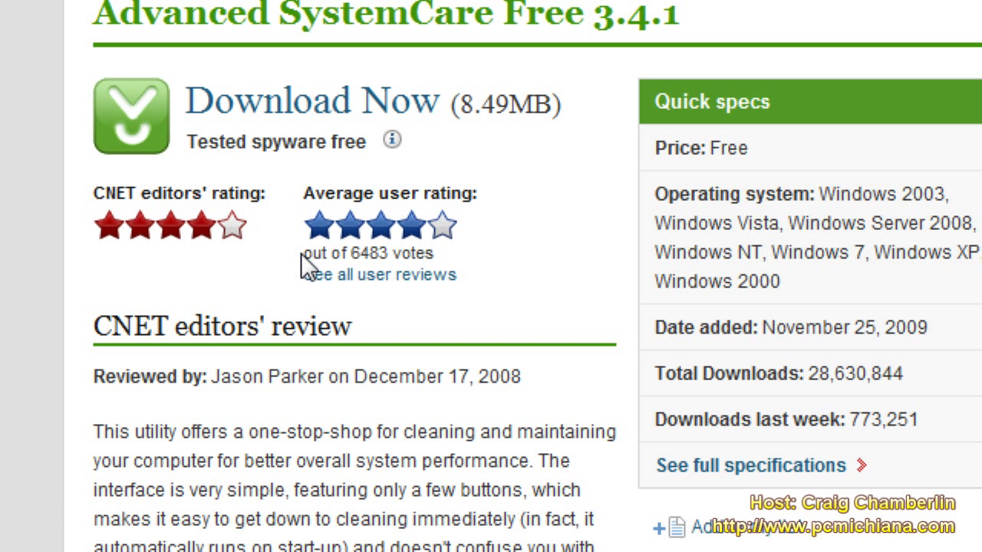
pyautogui.moveTo(307, 267)
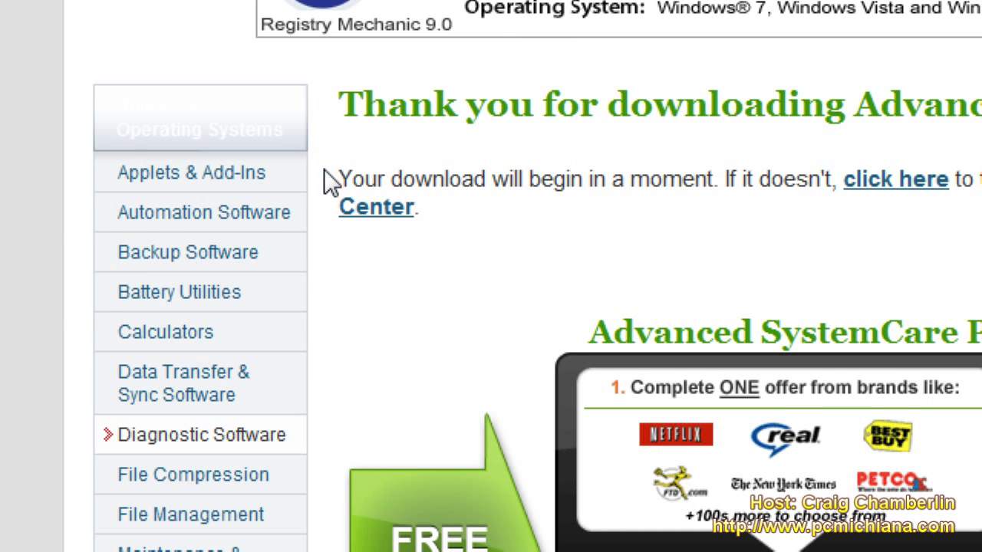
pyautogui.scroll(-3)
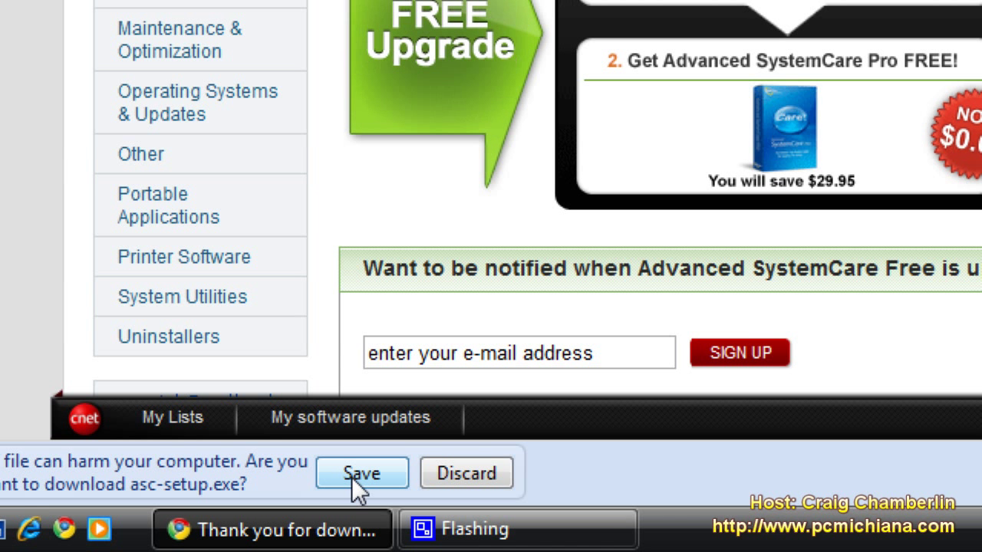
# Keep asc-setup.exe in Chrome and run it to launch the setup wizard.
pyautogui.click(361, 474)
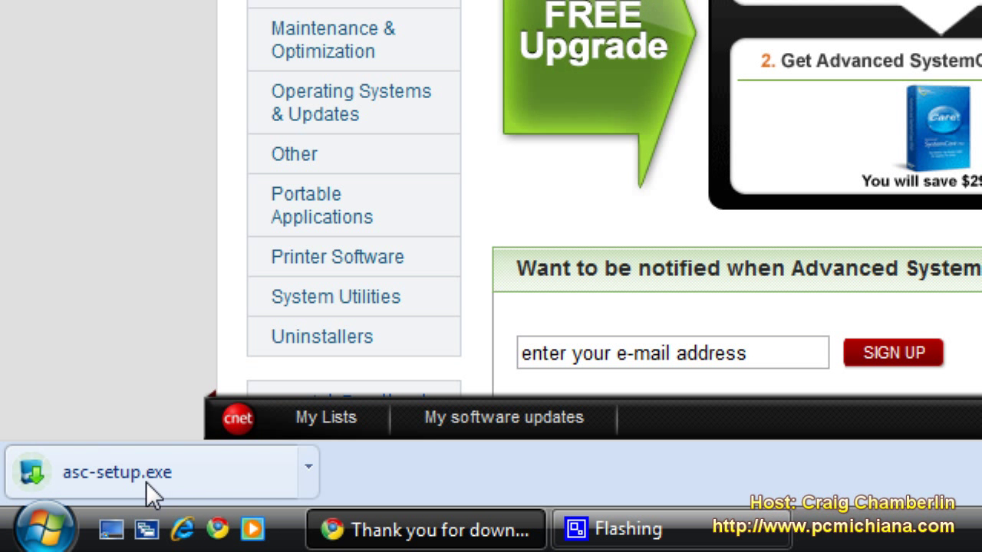
pyautogui.moveTo(98, 500)
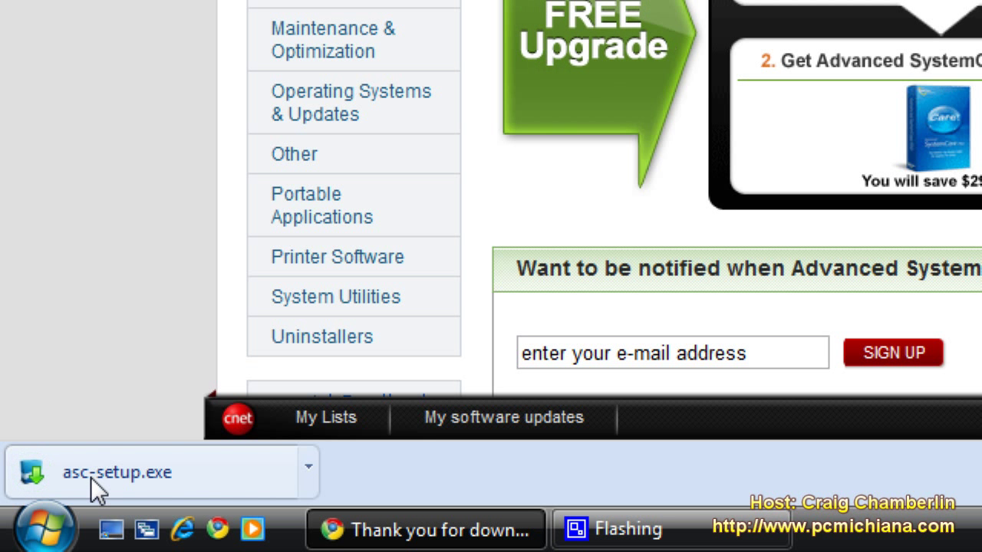
pyautogui.click(108, 478)
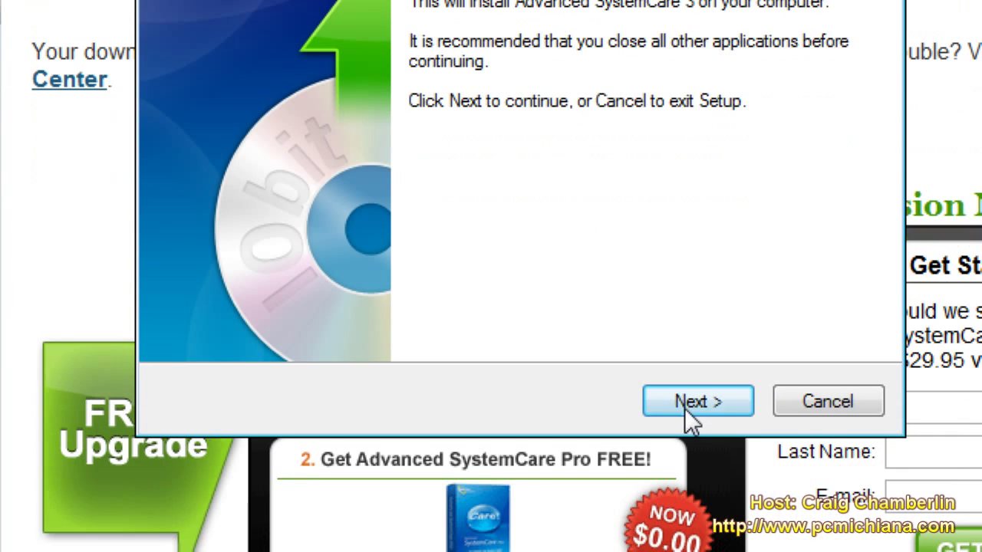
# Accept the license and keep the default shortcuts folder in setup.
pyautogui.click(699, 402)
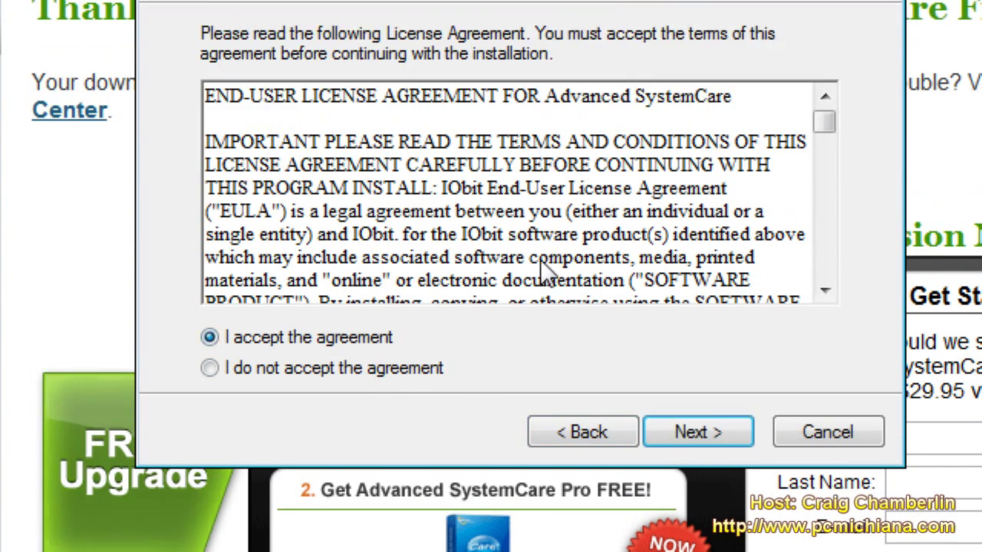
pyautogui.click(698, 432)
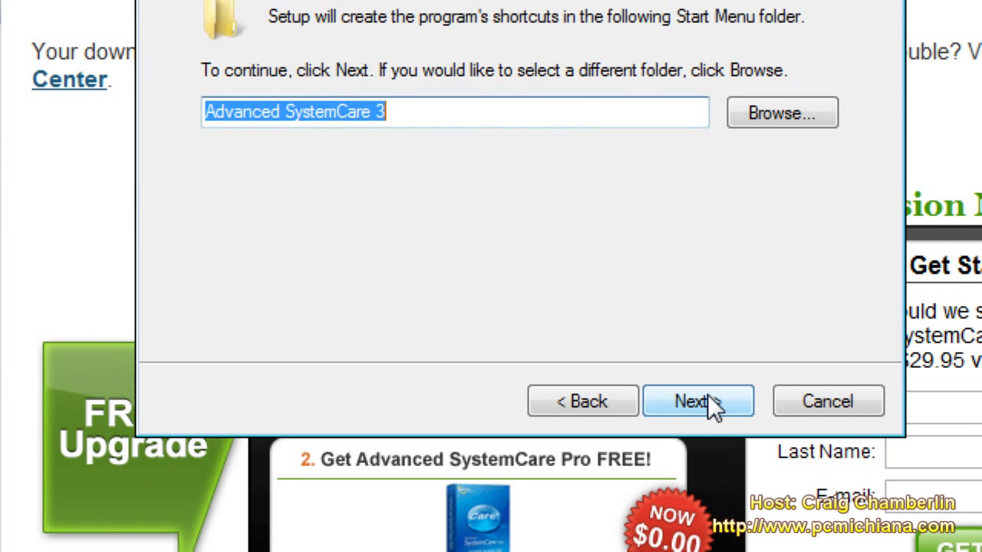
pyautogui.click(698, 401)
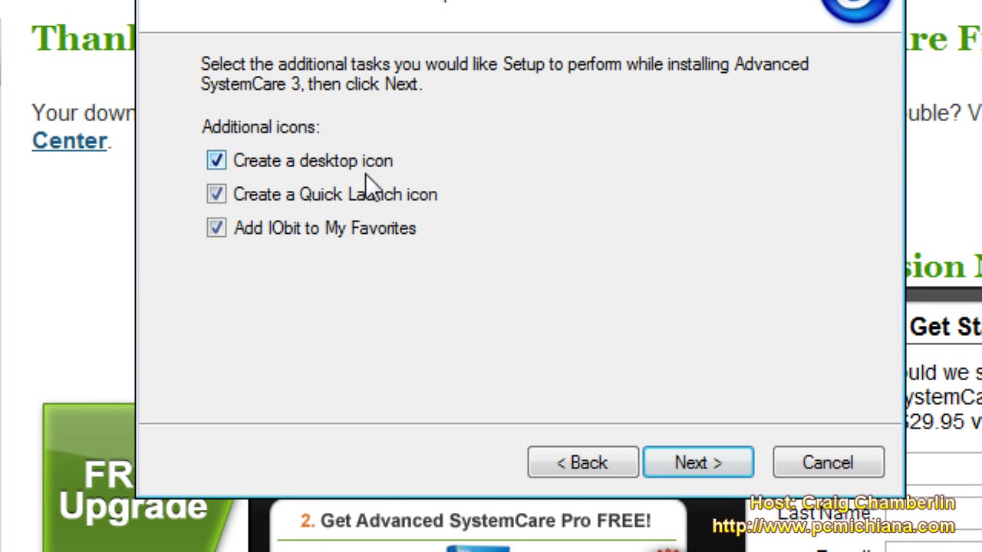
# Untick 'Add IObit to My Favorites' and continue past the IObit Toolbar offer.
pyautogui.click(217, 228)
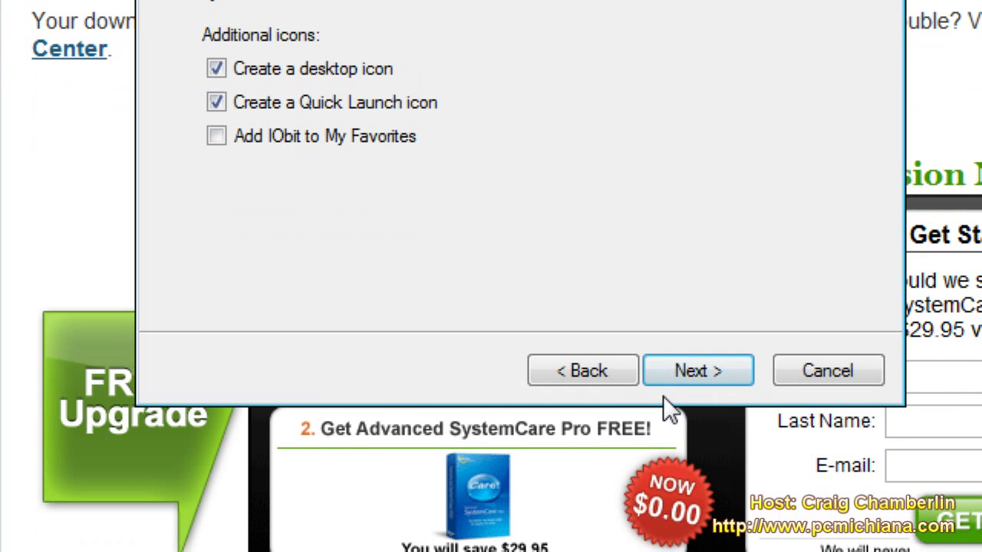
pyautogui.click(698, 371)
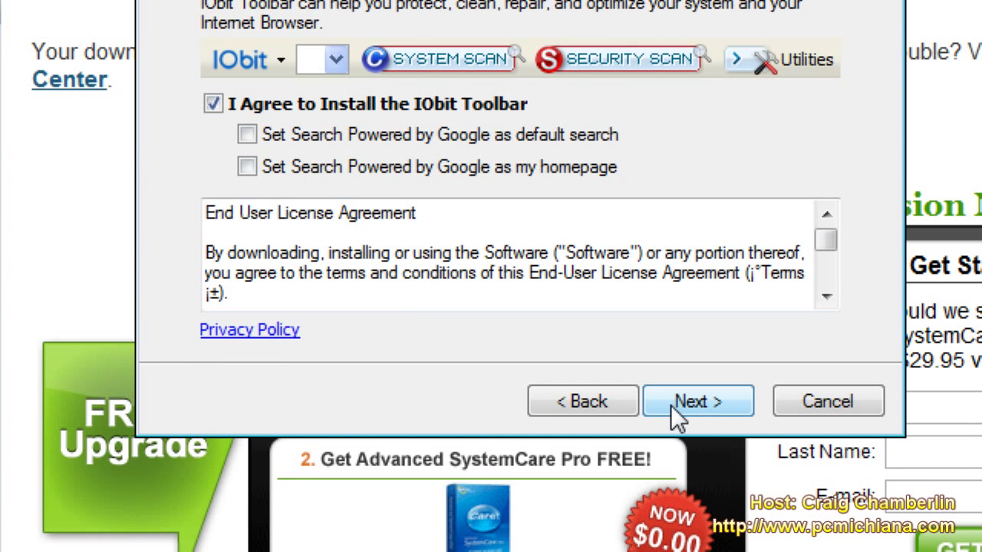
pyautogui.click(698, 401)
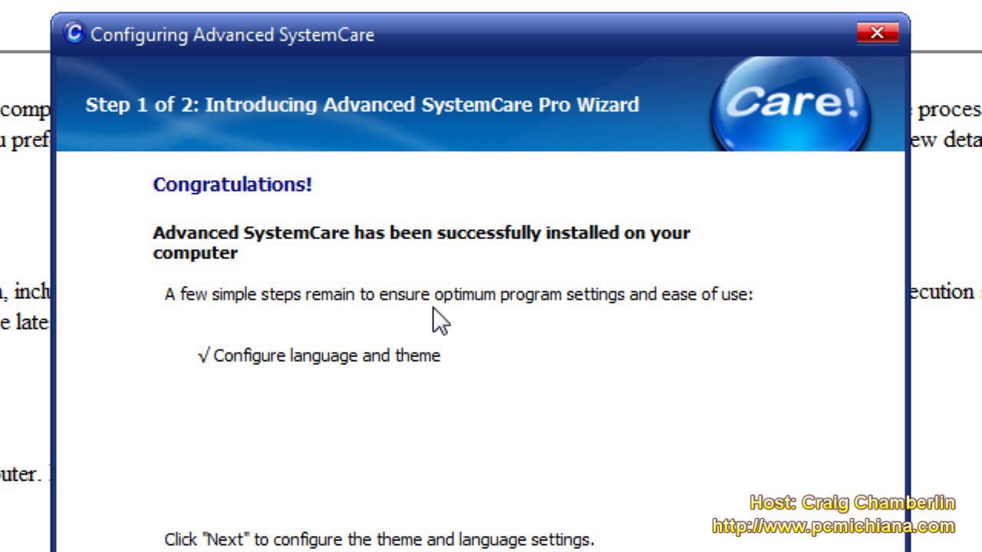
pyautogui.moveTo(336, 363)
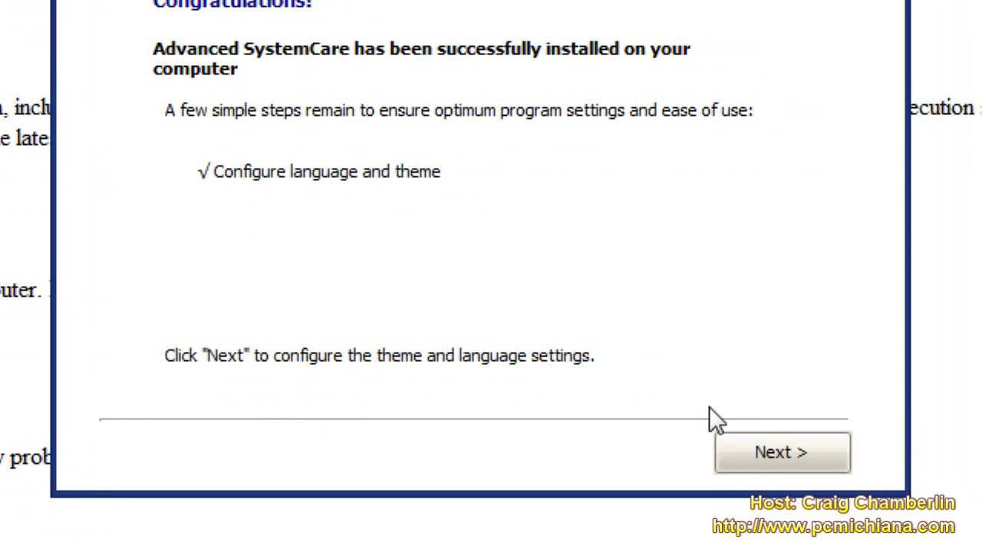
# Choose the White theme with English language and start Advanced SystemCare.
pyautogui.click(775, 452)
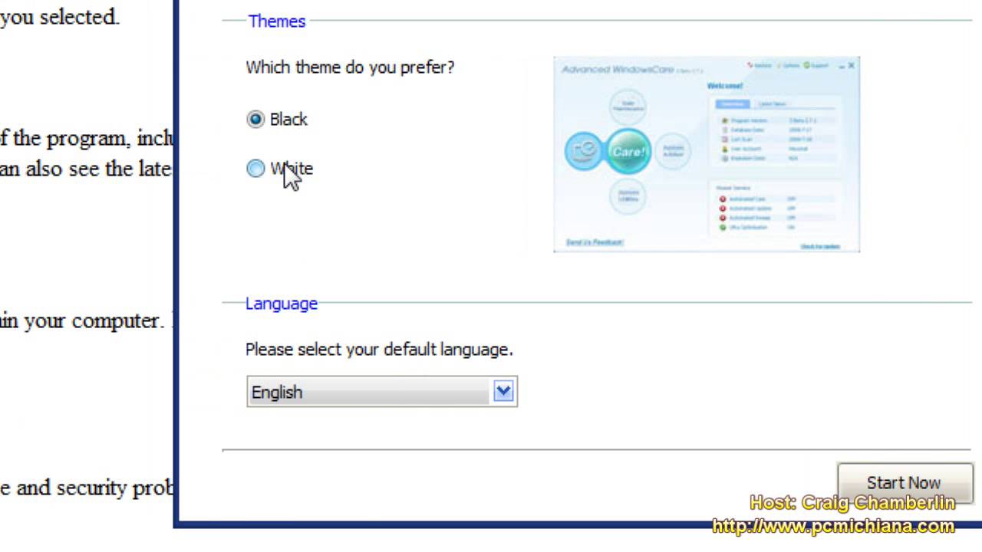
pyautogui.click(253, 170)
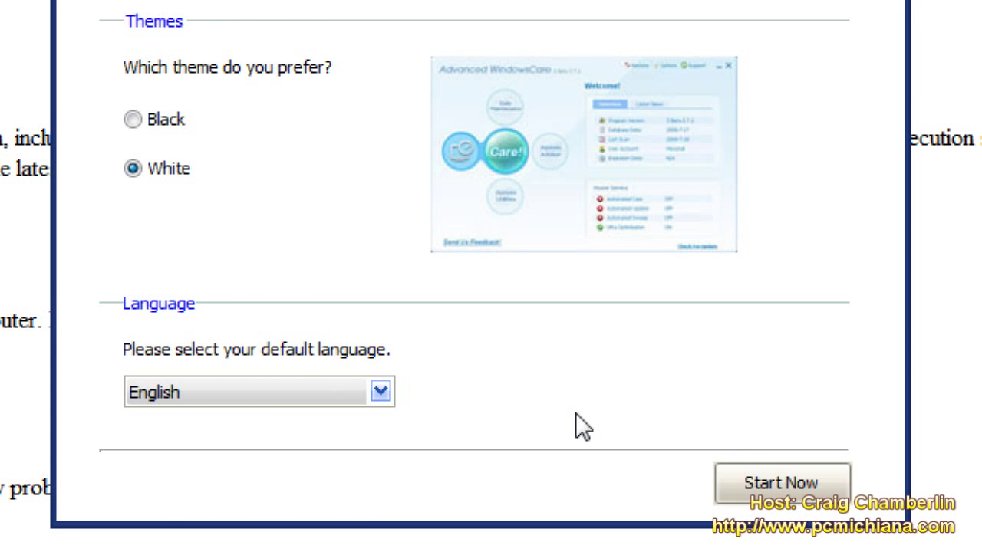
pyautogui.click(780, 482)
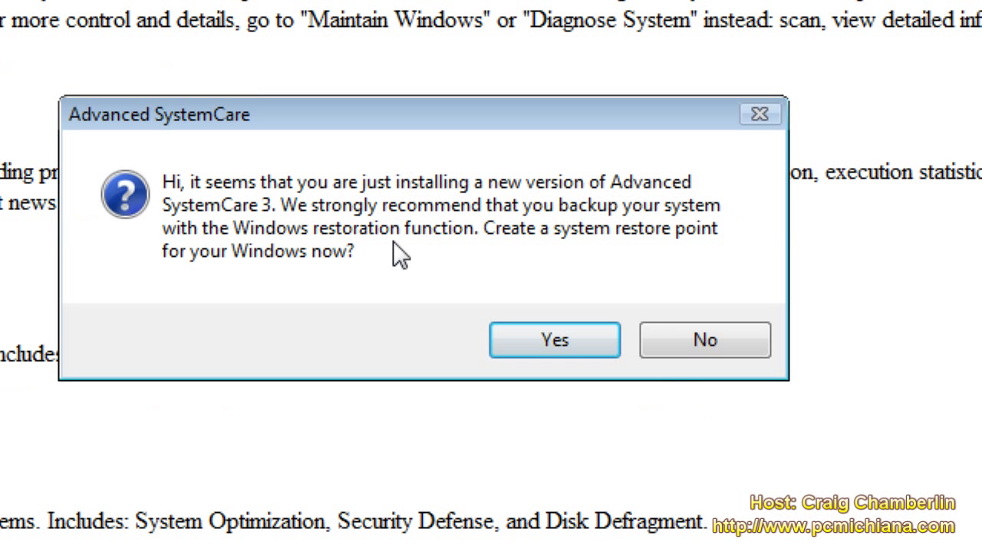
pyautogui.moveTo(294, 222)
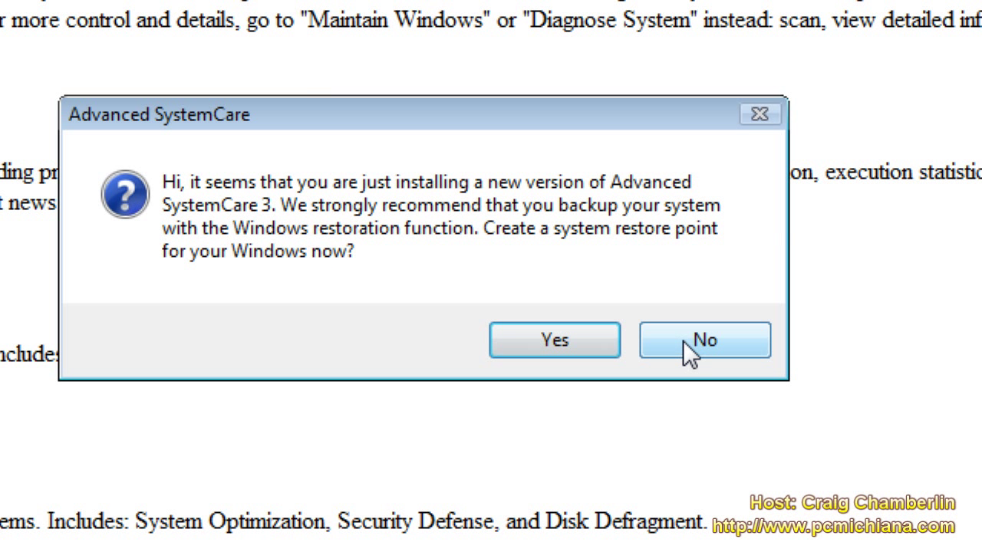
# Answer No to the system restore point suggestion.
pyautogui.click(702, 342)
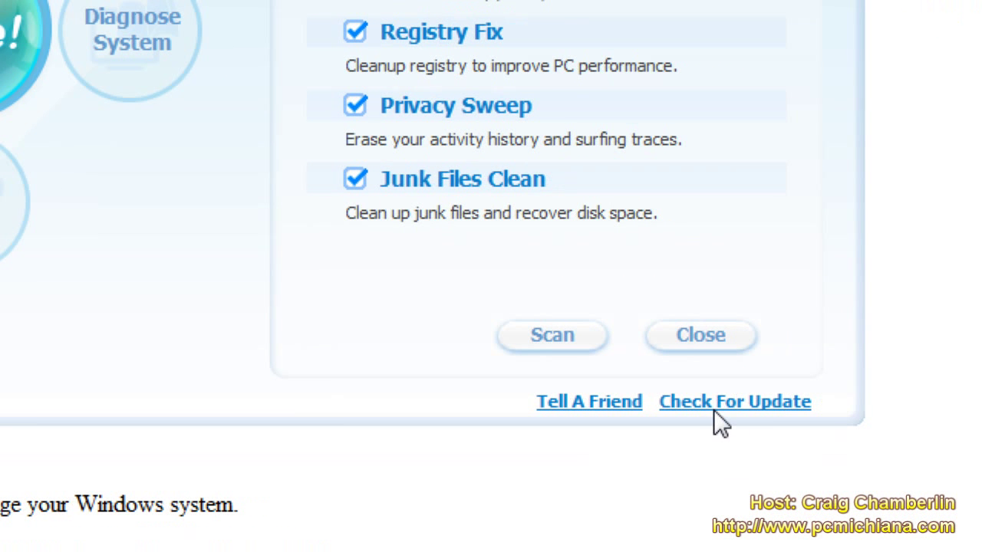
# Run the update check against IObit Server and finish when no update exists.
pyautogui.click(734, 402)
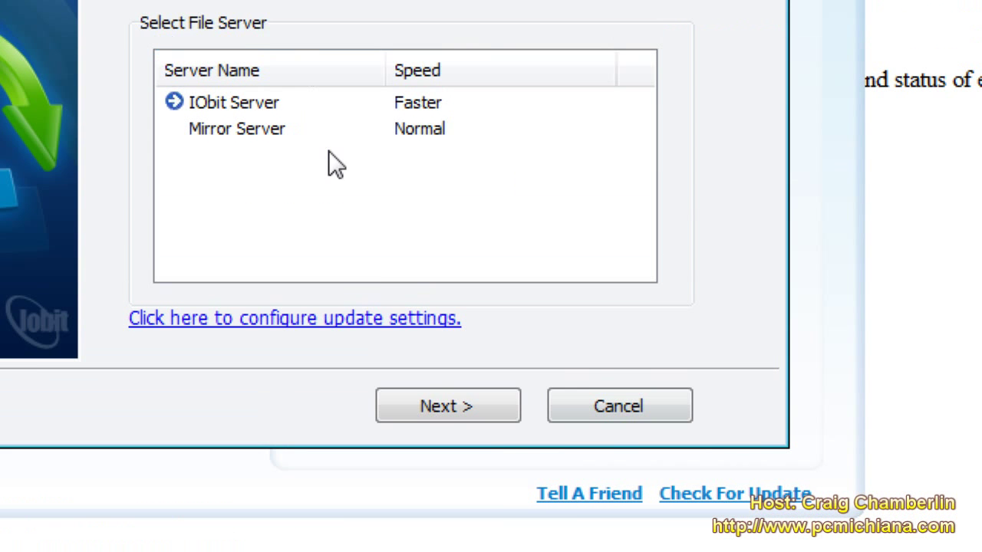
pyautogui.click(447, 406)
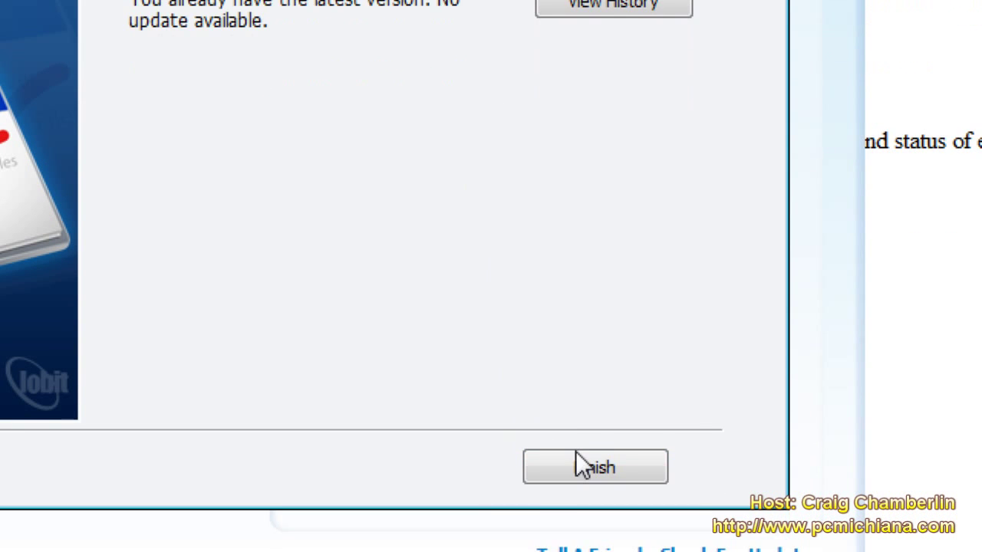
pyautogui.click(595, 467)
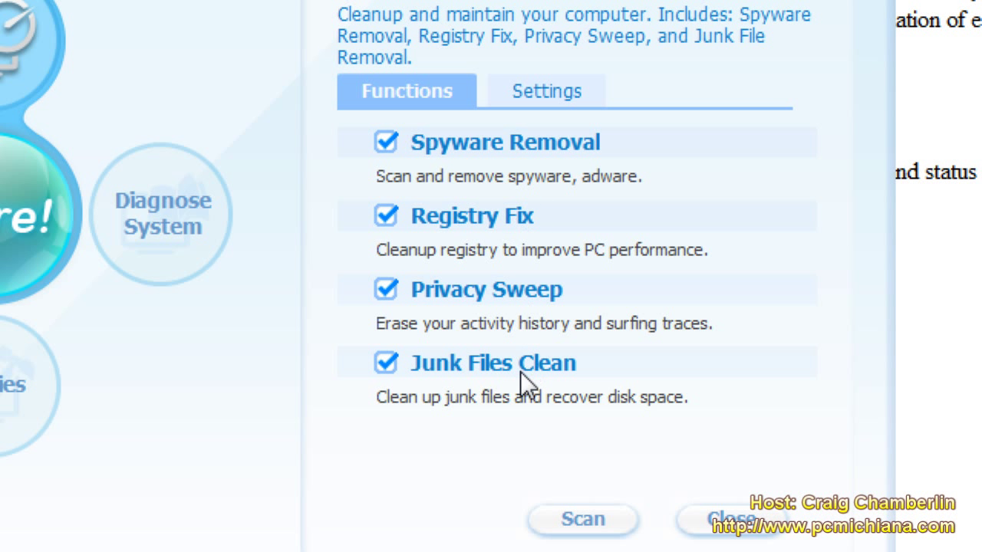
pyautogui.moveTo(483, 156)
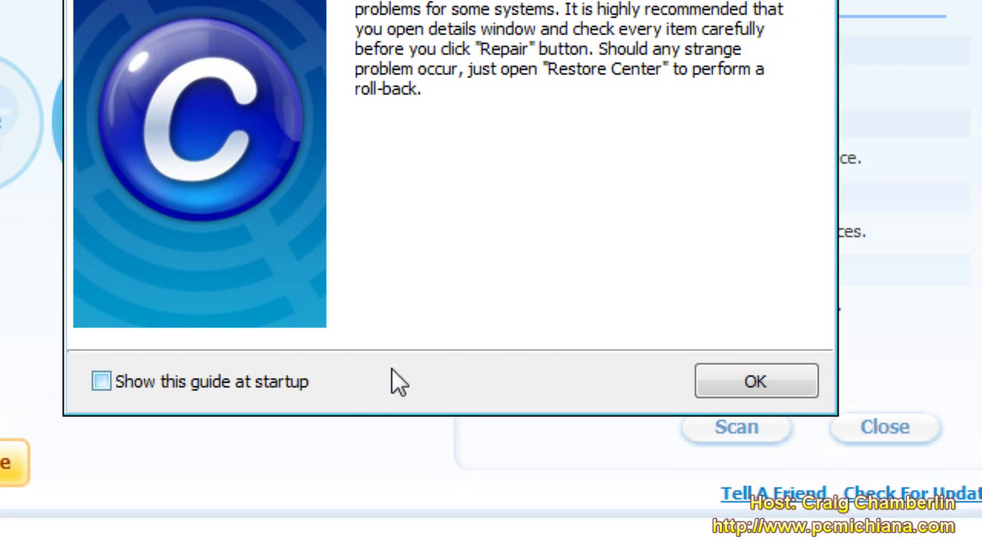
# Dismiss the repair guide dialog with OK.
pyautogui.click(756, 380)
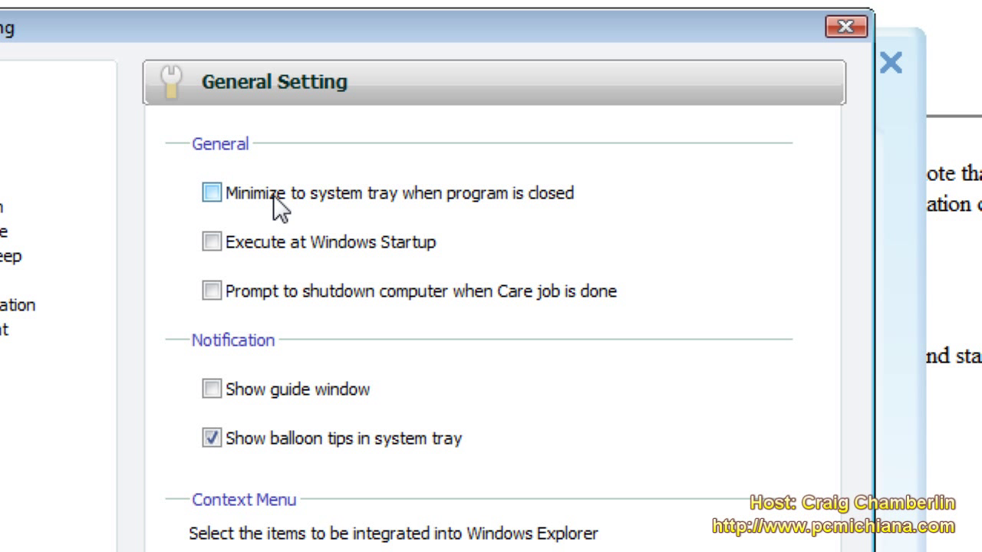
# Scroll through the General Setting tray, startup and notification options.
pyautogui.scroll(-3)
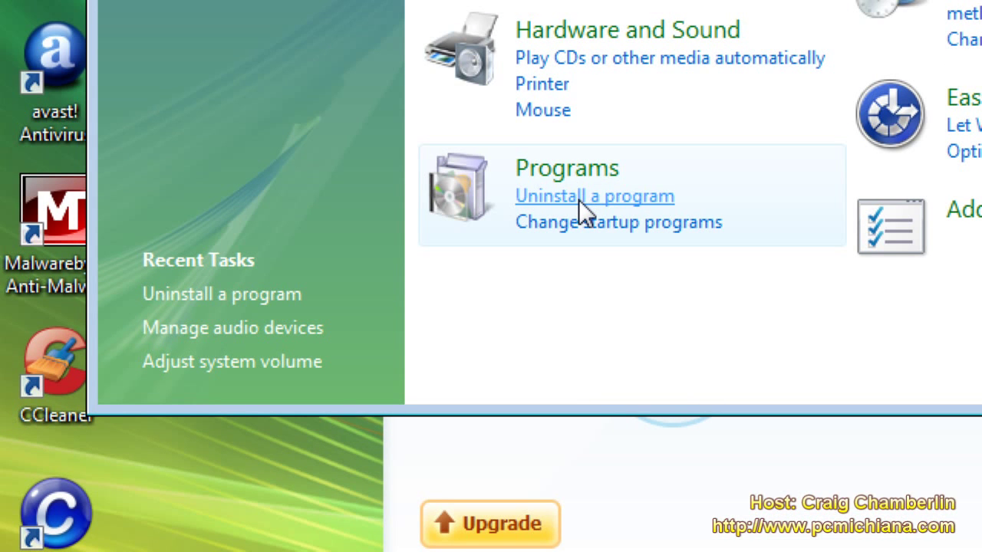
# Open Uninstall a program and select the IObitCom Toolbar entry.
pyautogui.click(597, 196)
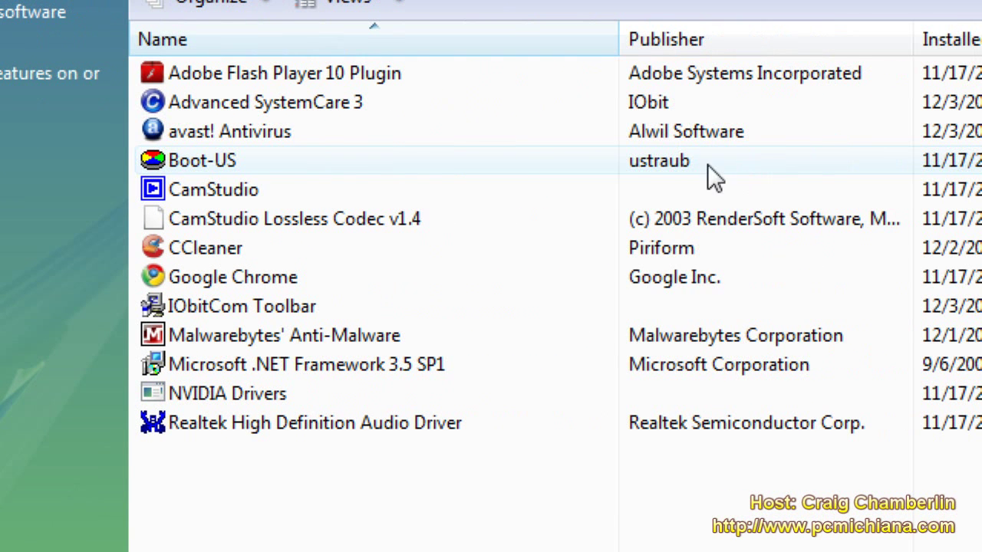
pyautogui.moveTo(357, 335)
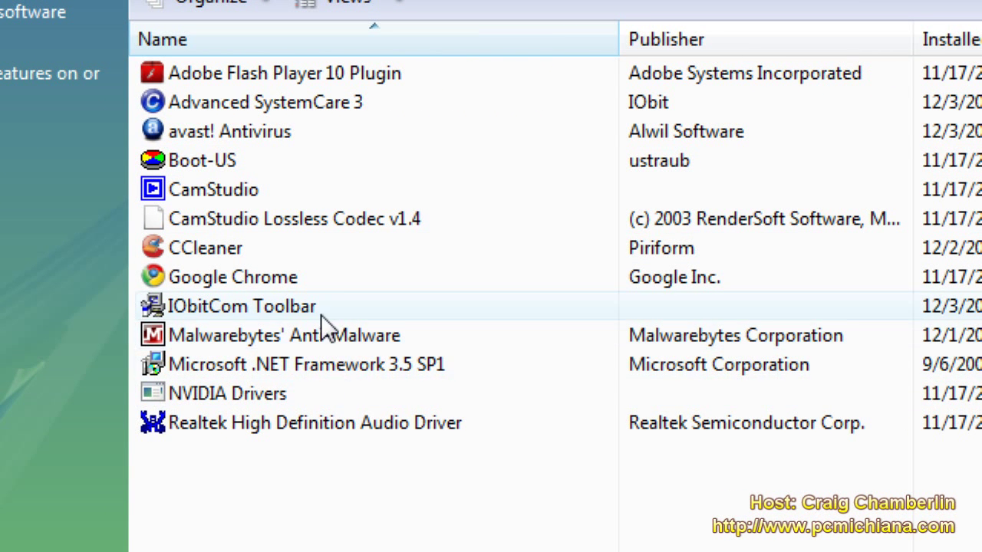
pyautogui.click(238, 306)
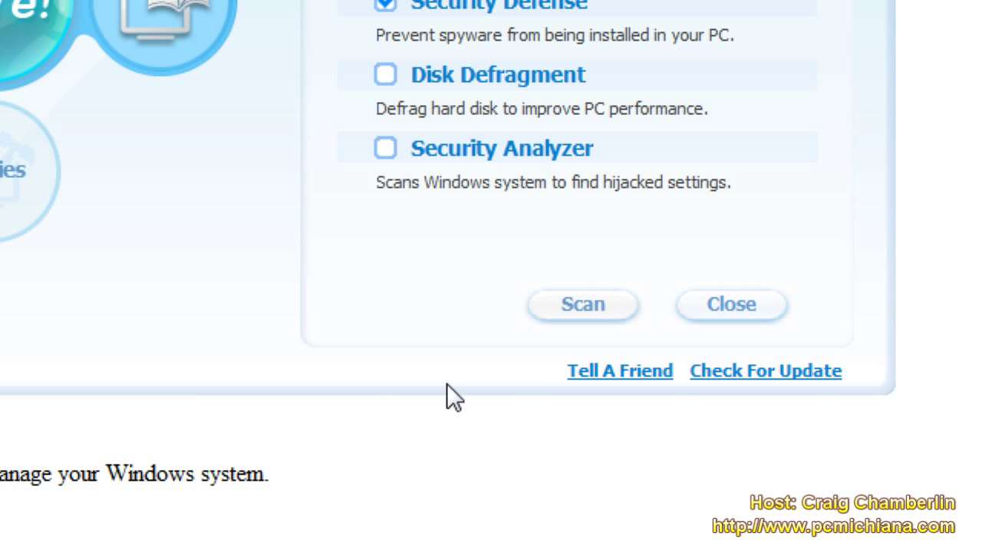
pyautogui.moveTo(735, 362)
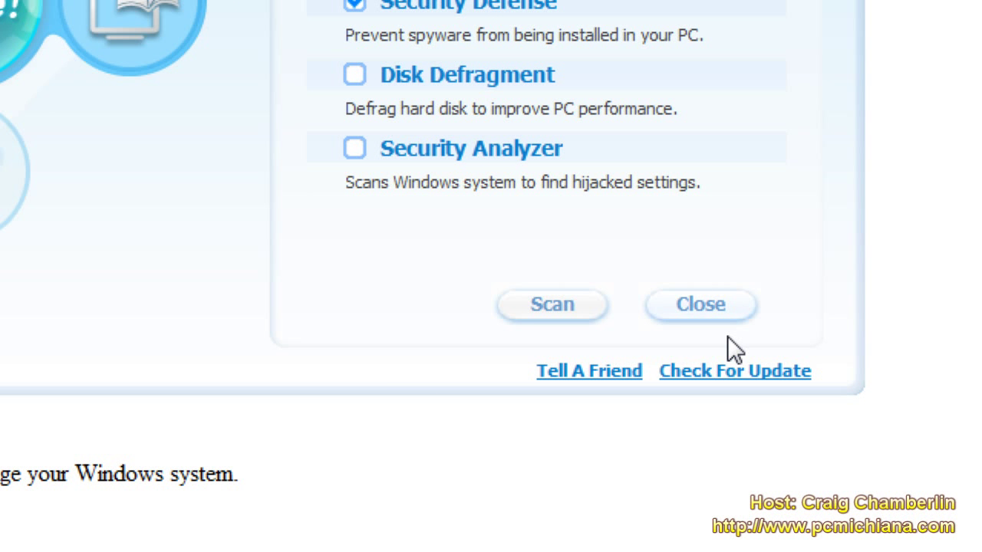